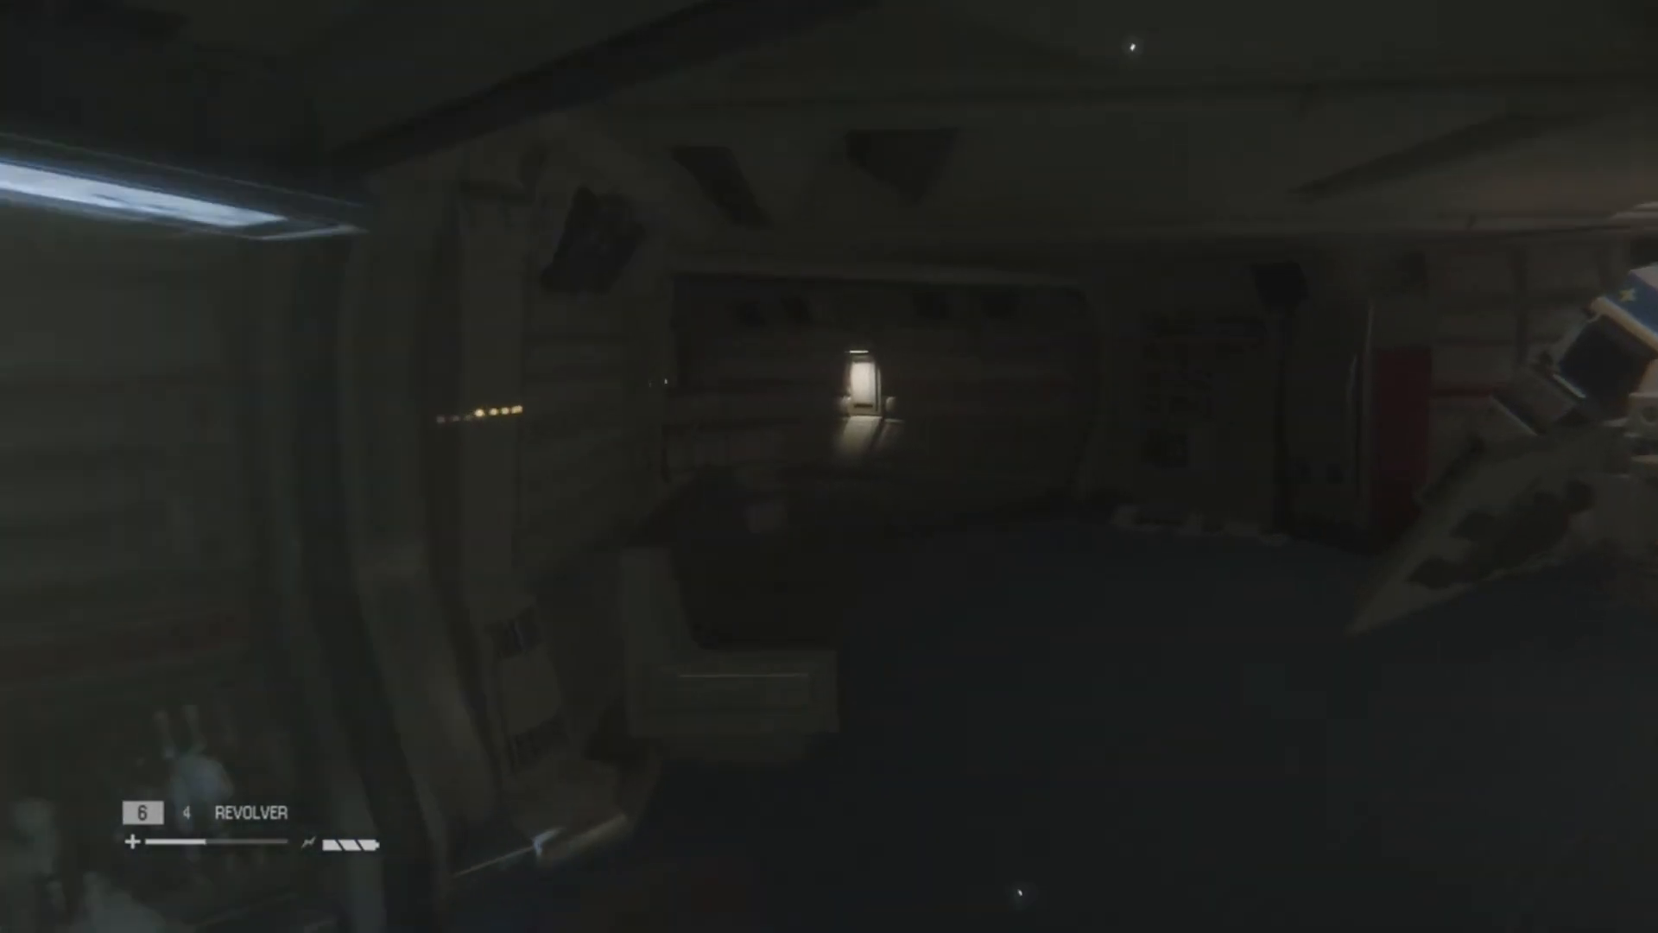
mouse_move(829, 467)
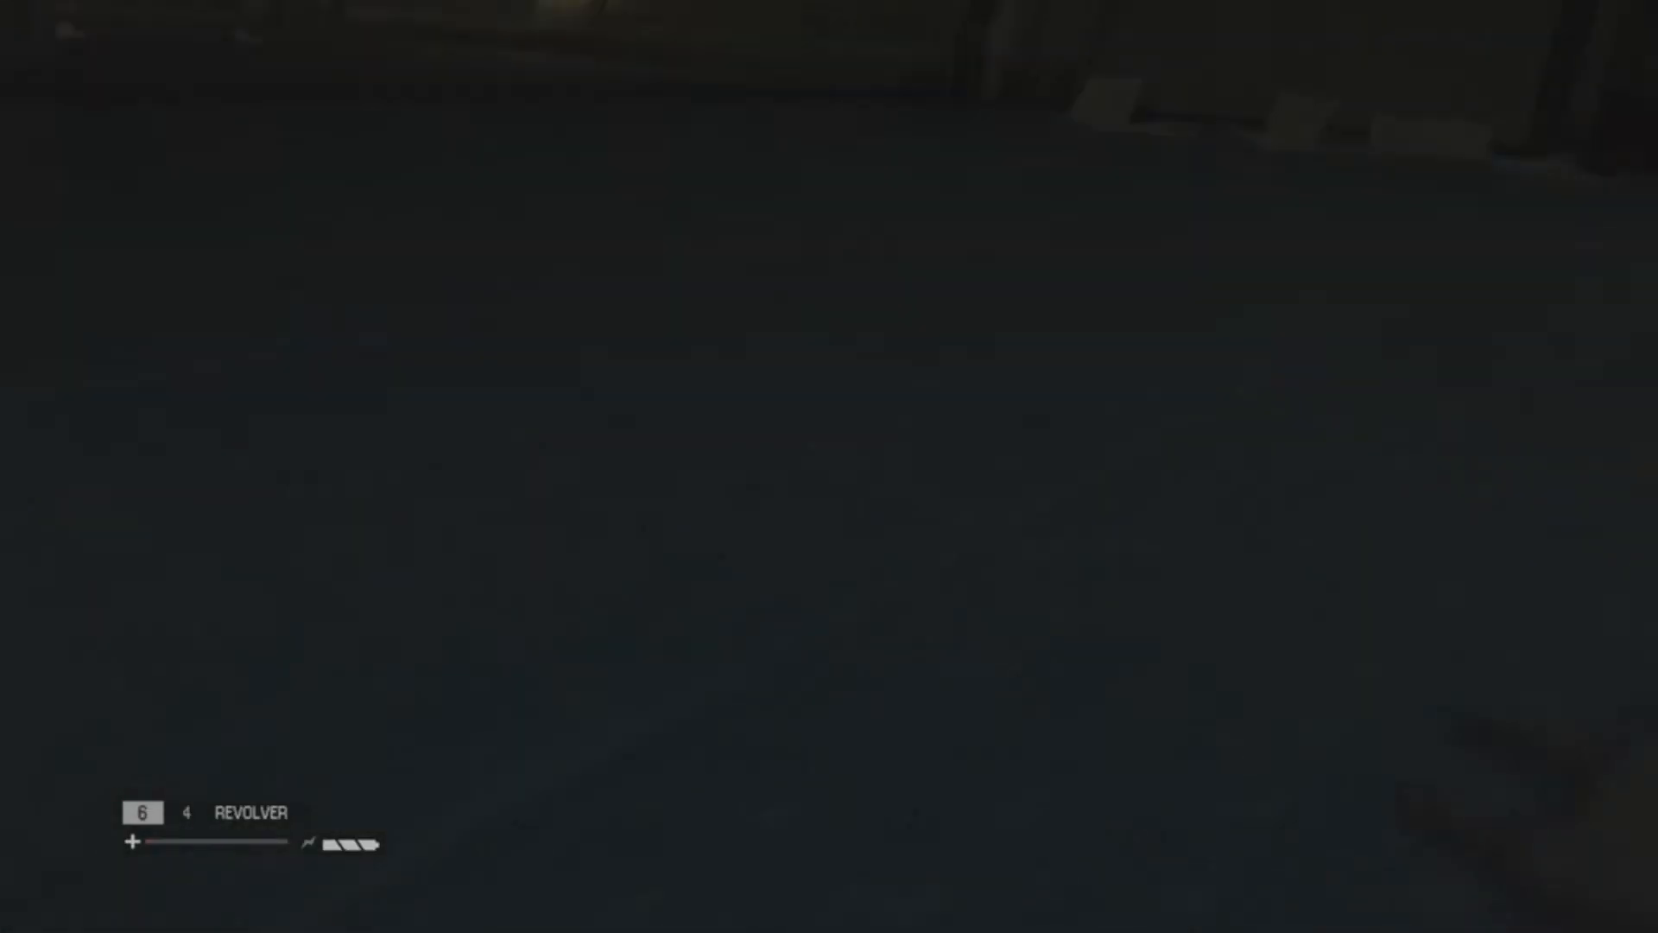